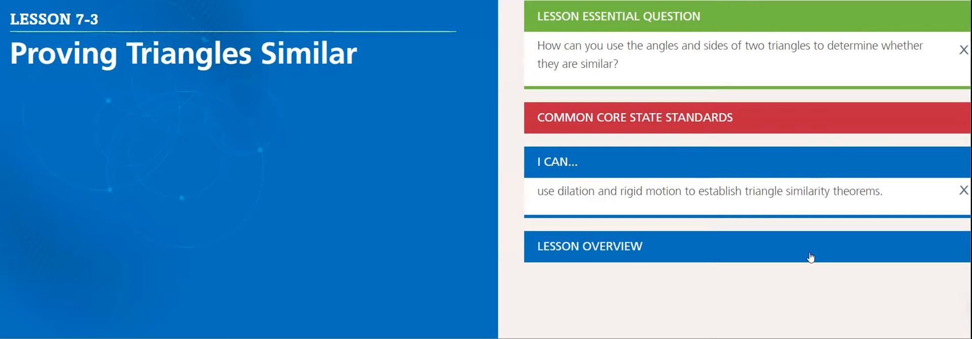
pyautogui.moveTo(833, 246)
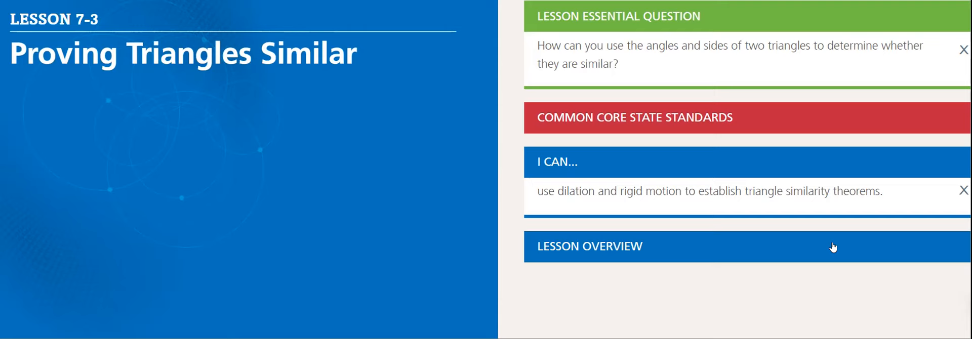
pyautogui.moveTo(753, 242)
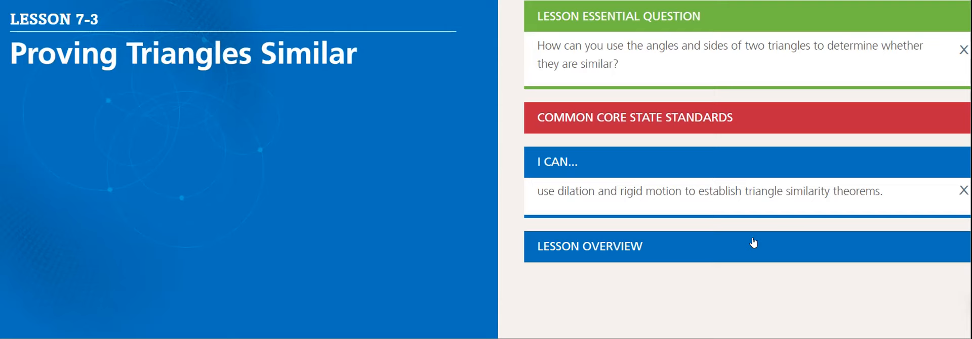
# Scroll through the Lesson 7-3 overview to reach the Theorem 7-2 Side-Side-Side Similarity card
pyautogui.scroll(-3)
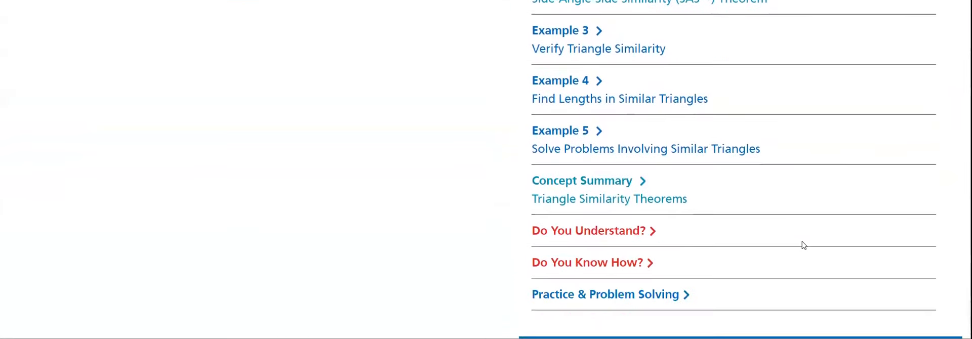
pyautogui.scroll(3)
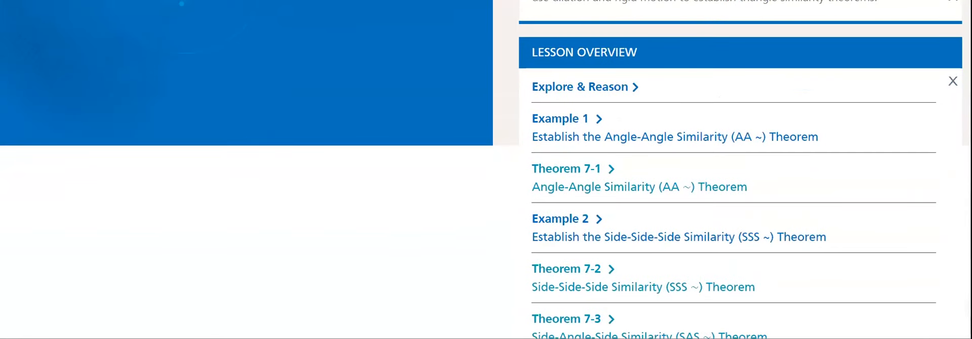
pyautogui.moveTo(722, 107)
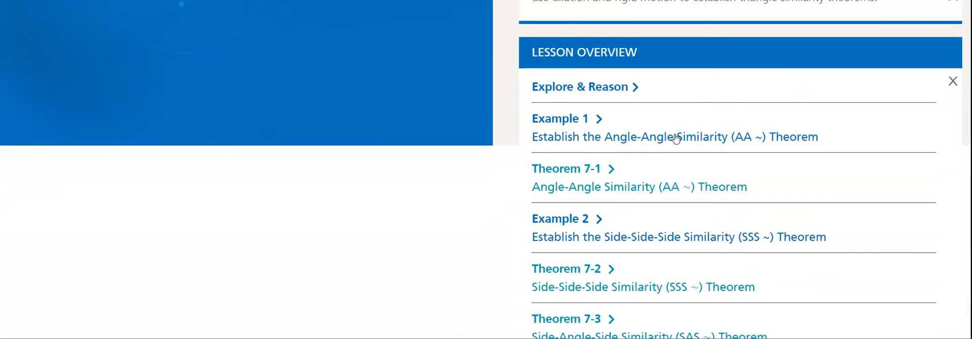
pyautogui.moveTo(760, 135)
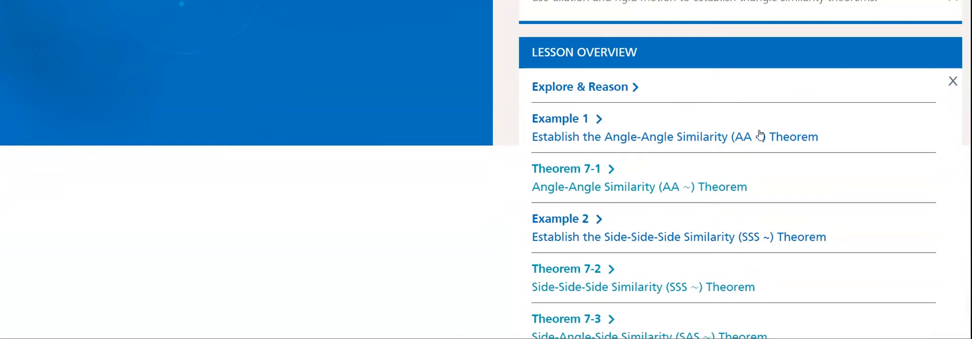
pyautogui.moveTo(798, 173)
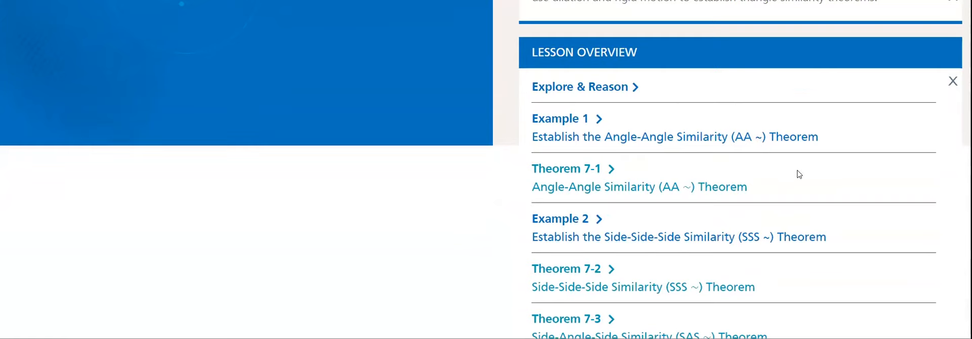
pyautogui.scroll(-3)
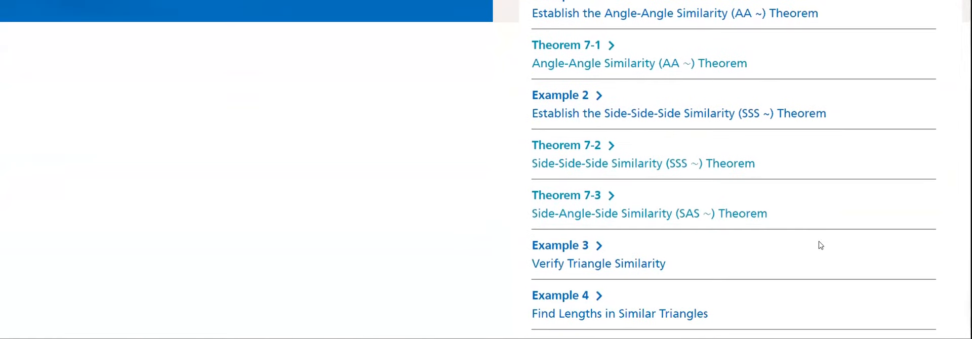
pyautogui.moveTo(698, 223)
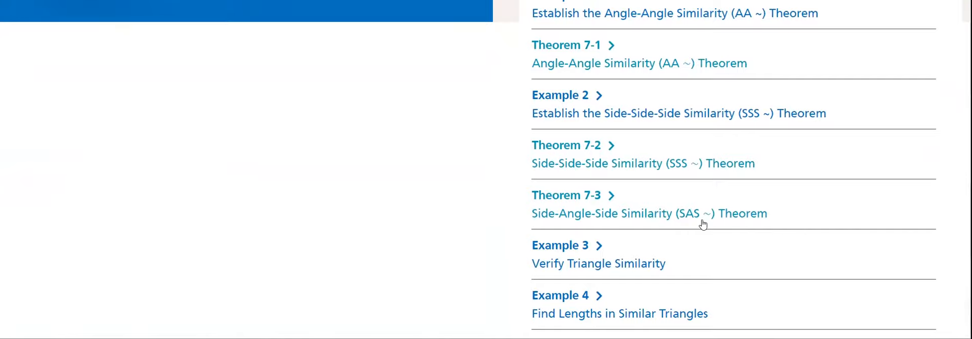
pyautogui.scroll(3)
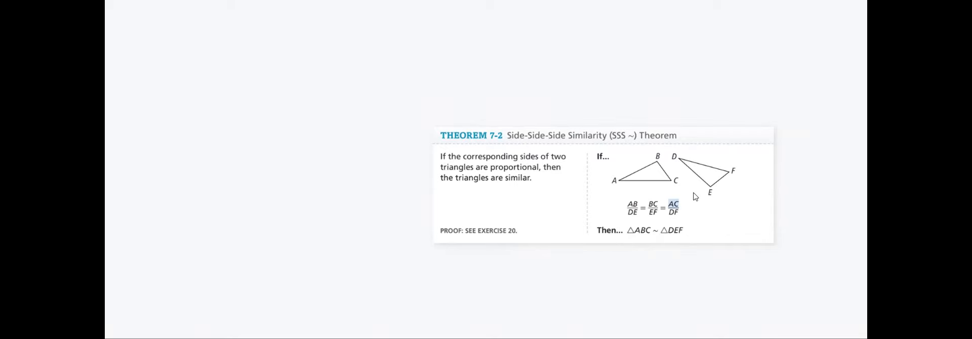
pyautogui.moveTo(675, 251)
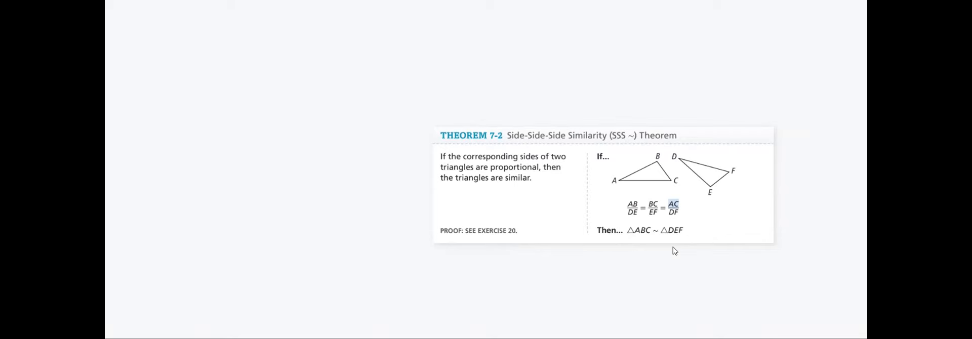
pyautogui.moveTo(665, 240)
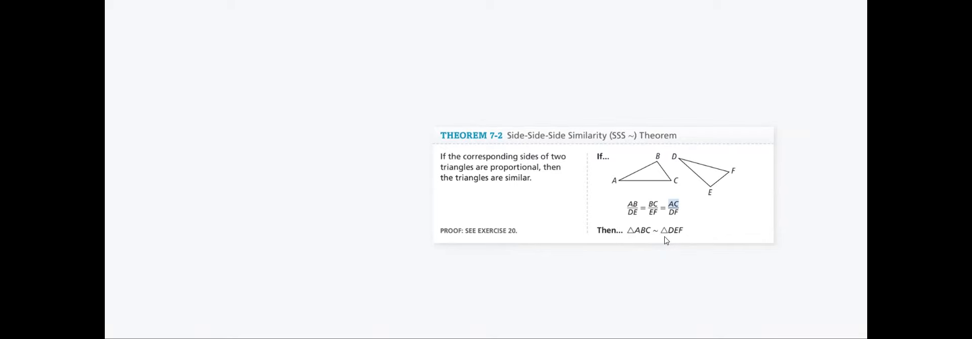
pyautogui.moveTo(669, 243)
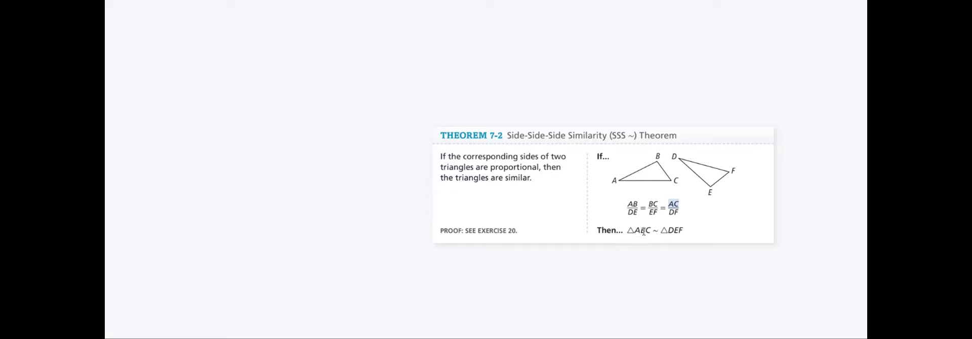
pyautogui.moveTo(690, 99)
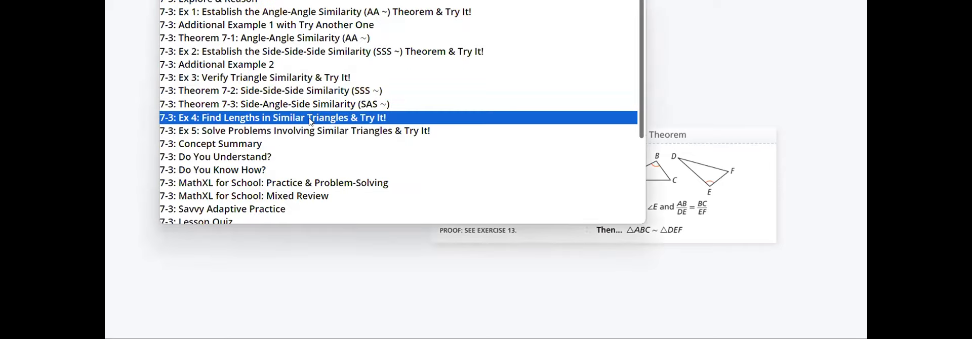
# Open Example 4, Find Lengths in Similar Triangles, and start its MN solution
pyautogui.click(273, 117)
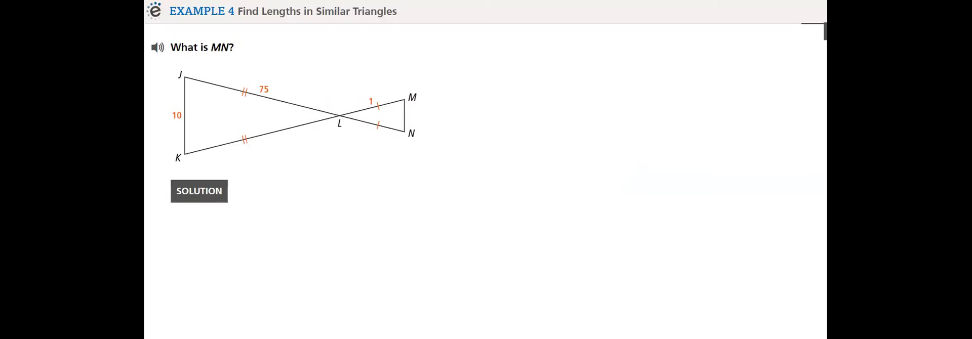
pyautogui.moveTo(408, 109)
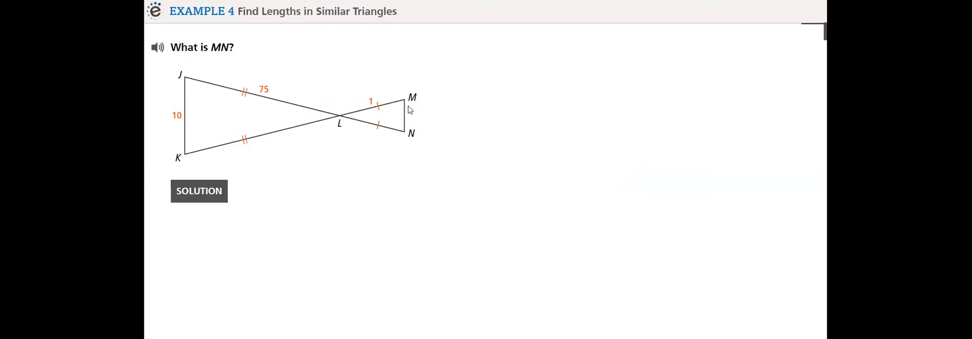
pyautogui.moveTo(190, 135)
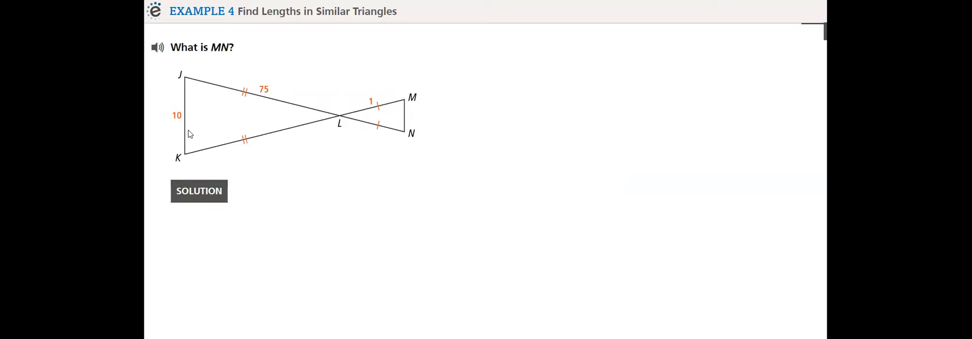
pyautogui.moveTo(368, 120)
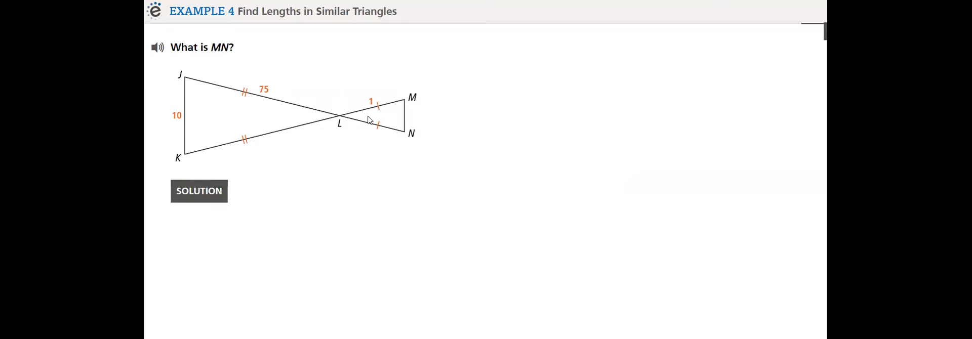
pyautogui.click(198, 191)
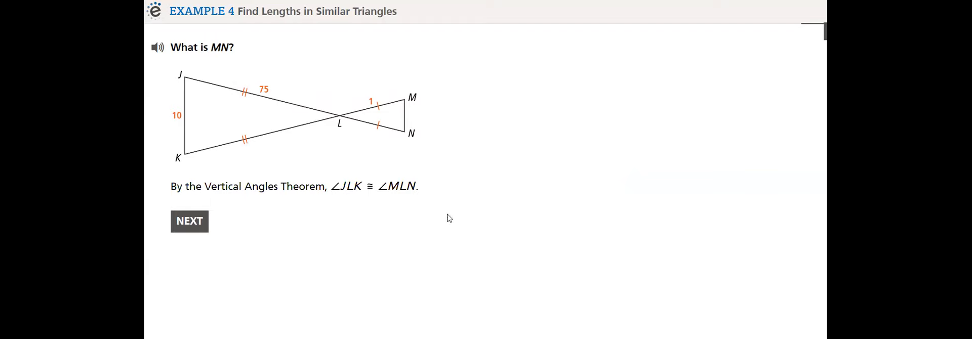
# Step through the proportional sides and SAS~ conclusion to reach MN = 2/15
pyautogui.scroll(3)
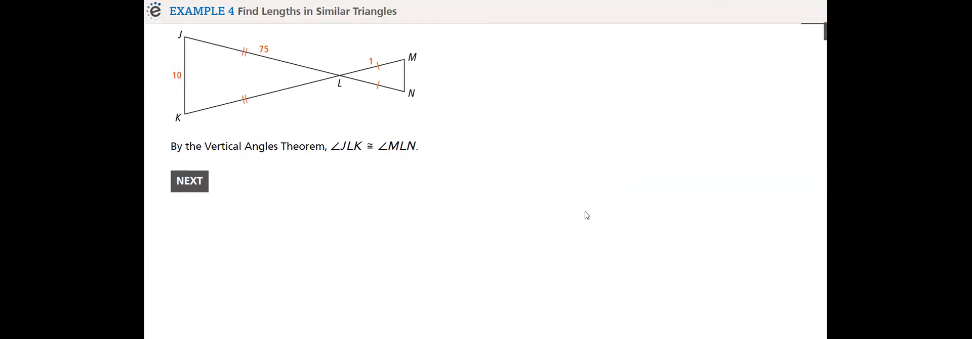
pyautogui.click(188, 181)
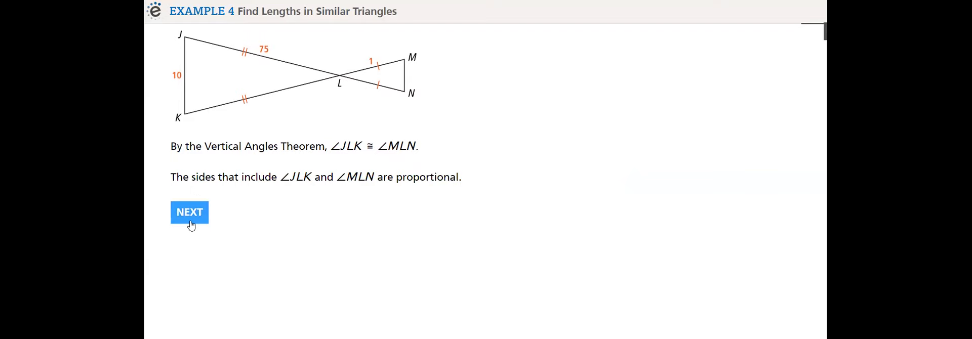
pyautogui.click(189, 212)
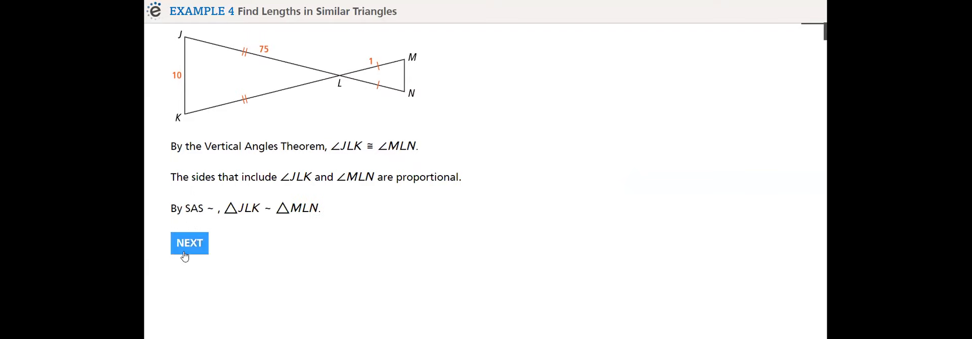
pyautogui.click(189, 243)
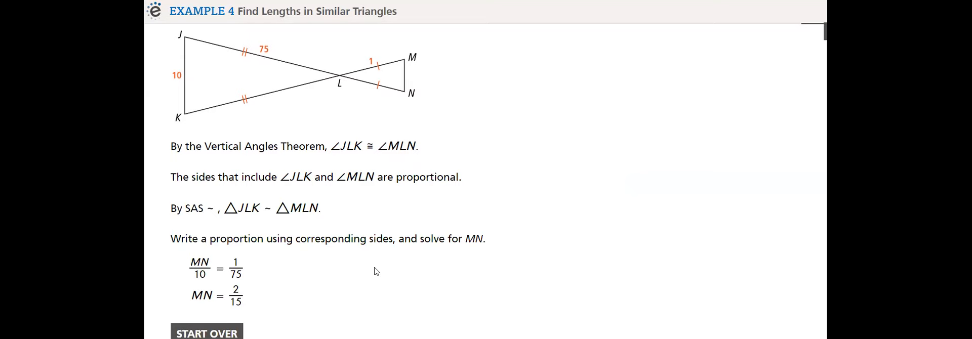